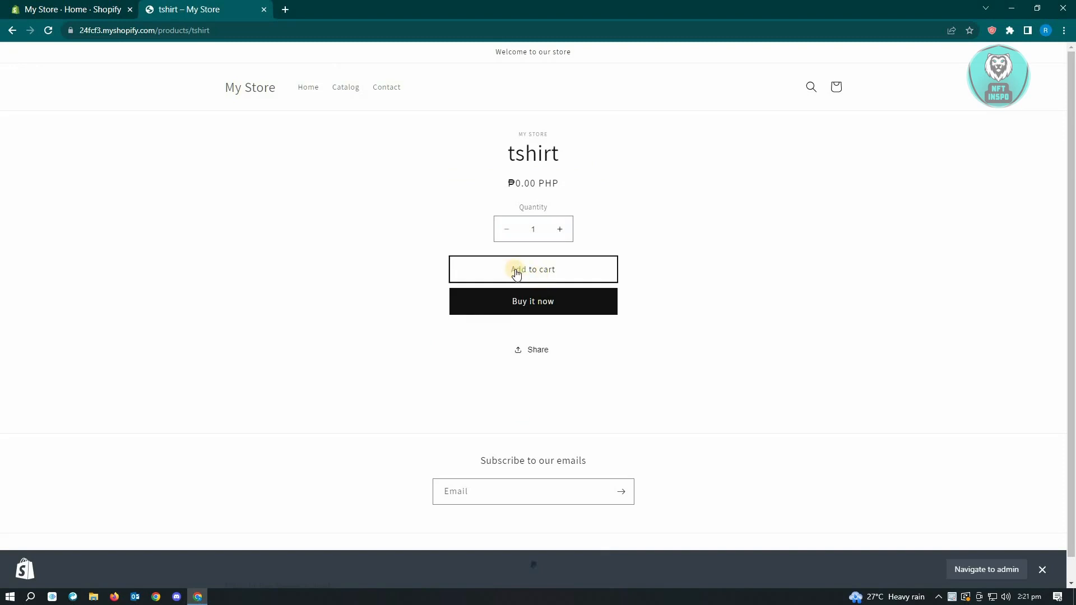
pyautogui.moveTo(581, 285)
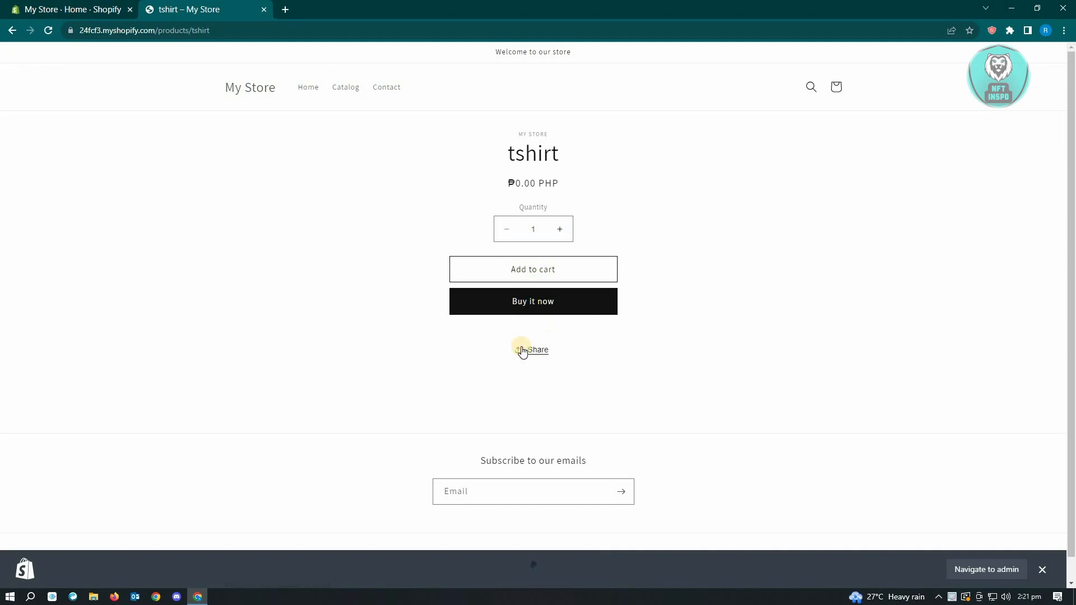
# Step: From the admin's Online Store themes, choose Edit code for the Dawn theme
pyautogui.click(68, 9)
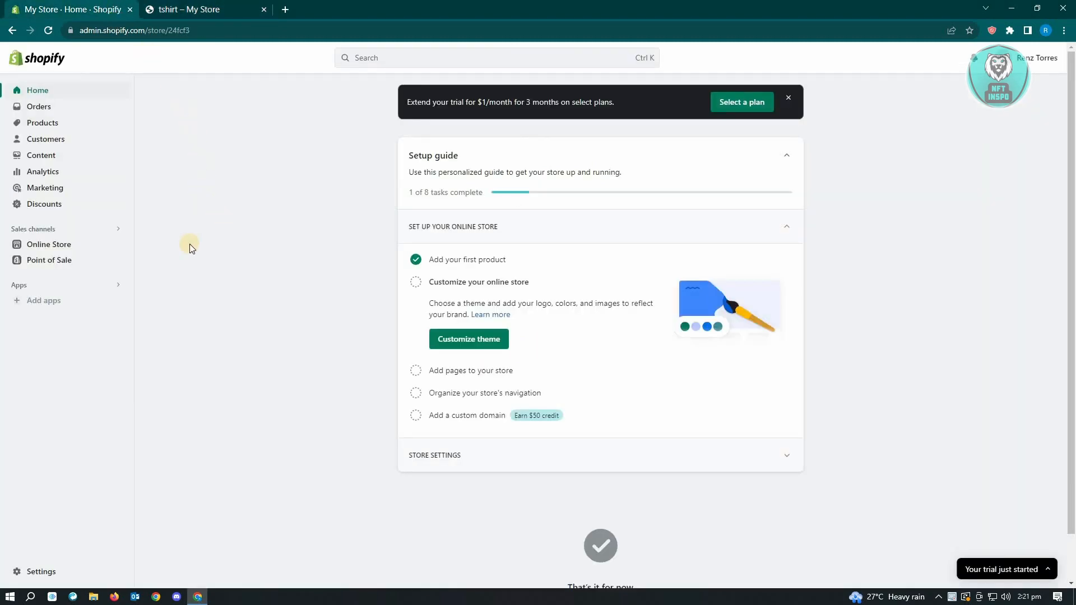
pyautogui.moveTo(194, 241)
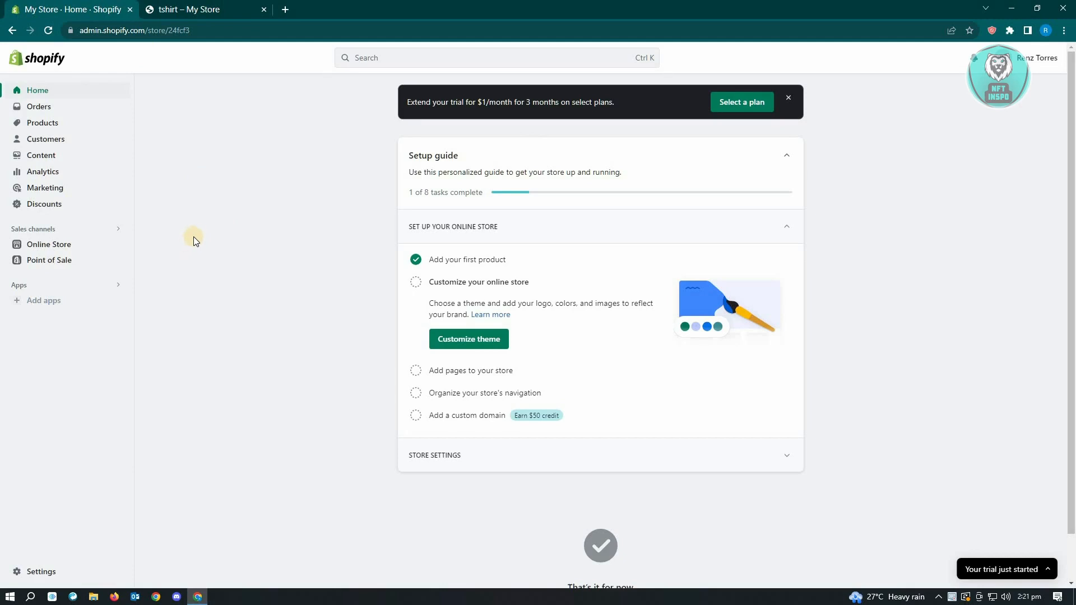
pyautogui.moveTo(49, 248)
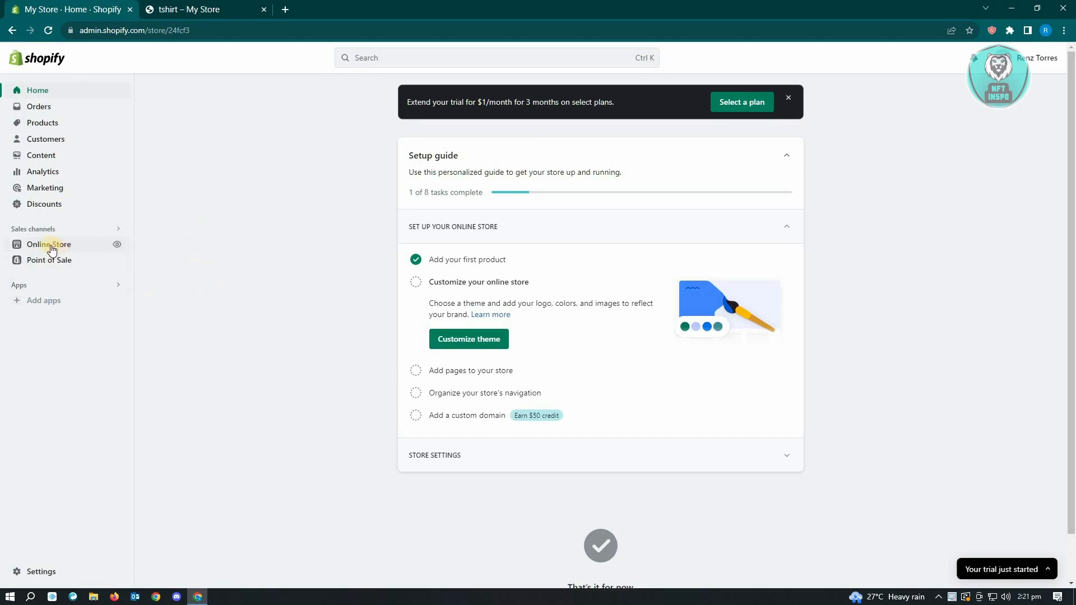
pyautogui.click(48, 244)
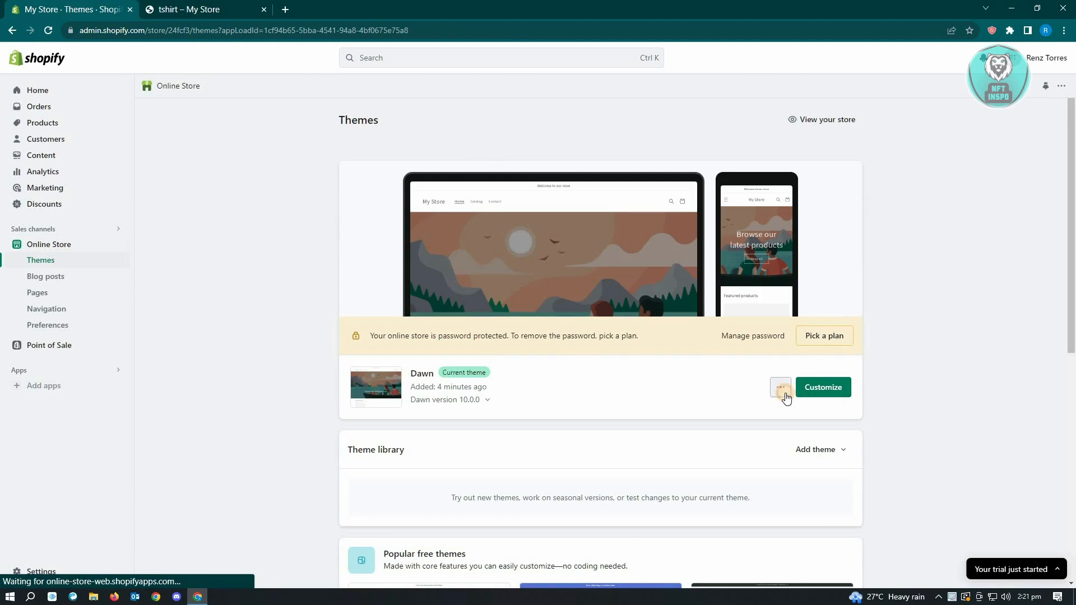
pyautogui.click(780, 387)
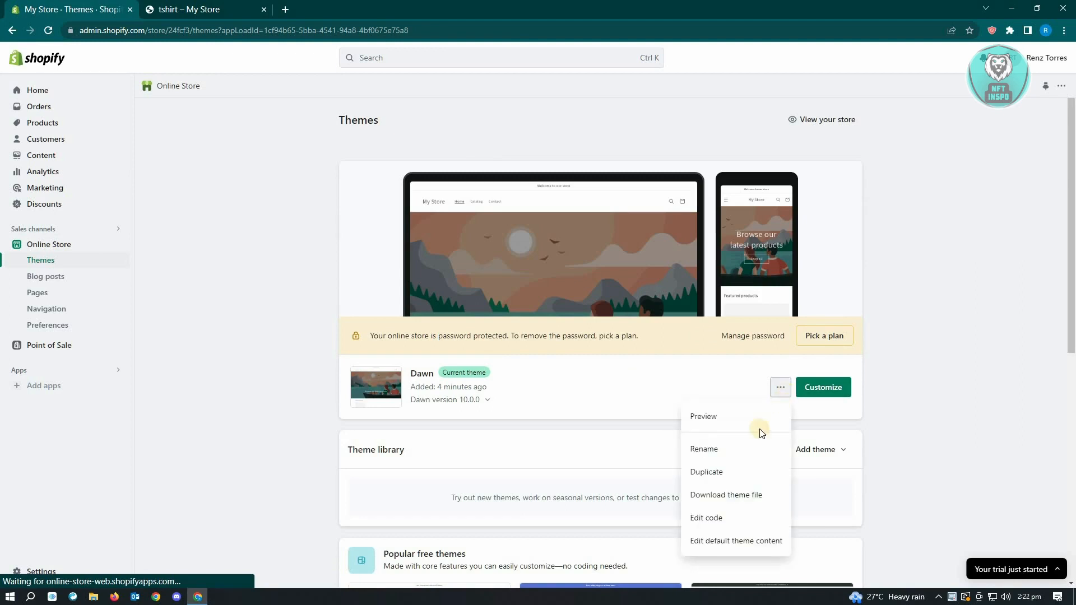
pyautogui.click(705, 517)
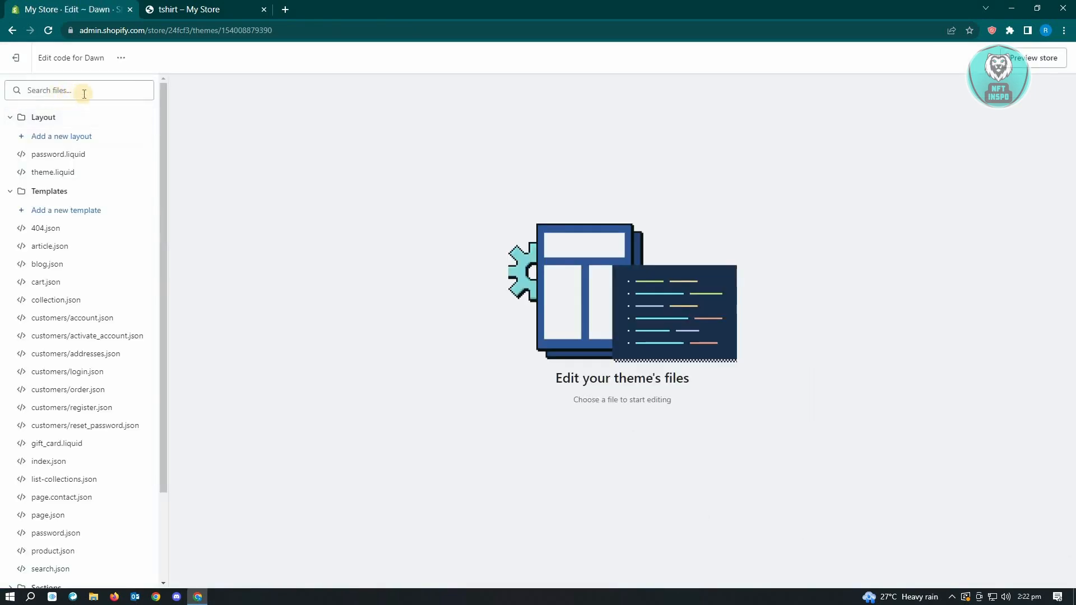
# Step: Filter theme files by 'product' and open Assets/section-main-product.css
pyautogui.click(79, 89)
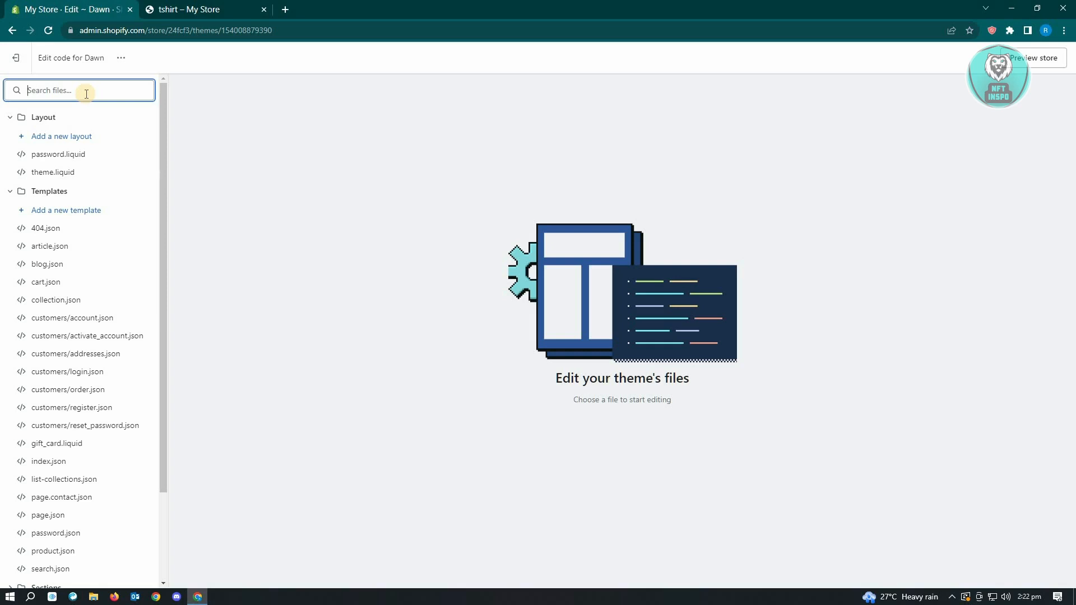
pyautogui.write('product')
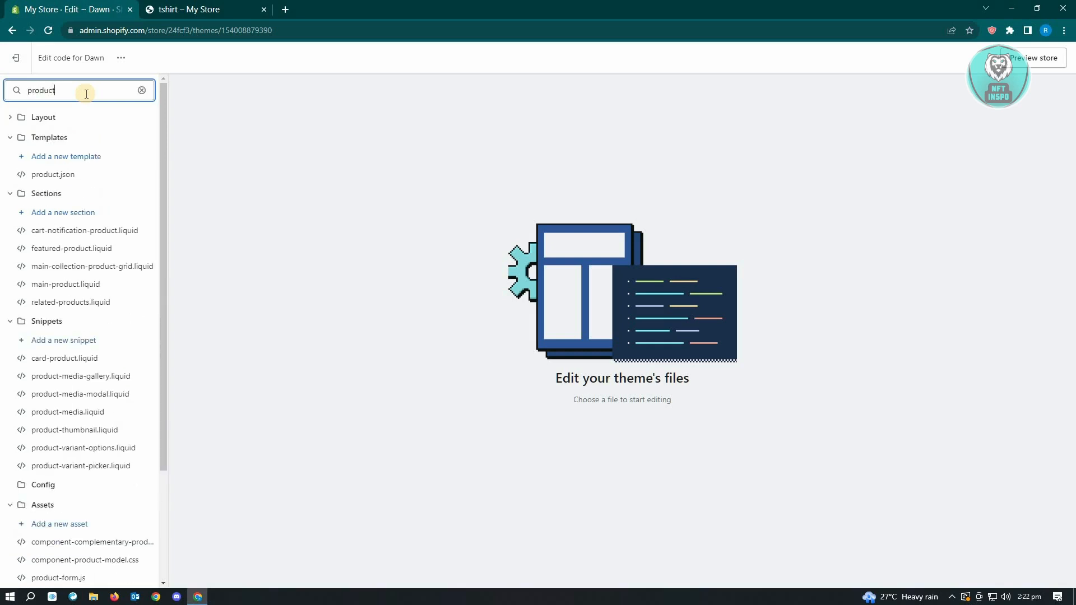
pyautogui.moveTo(114, 356)
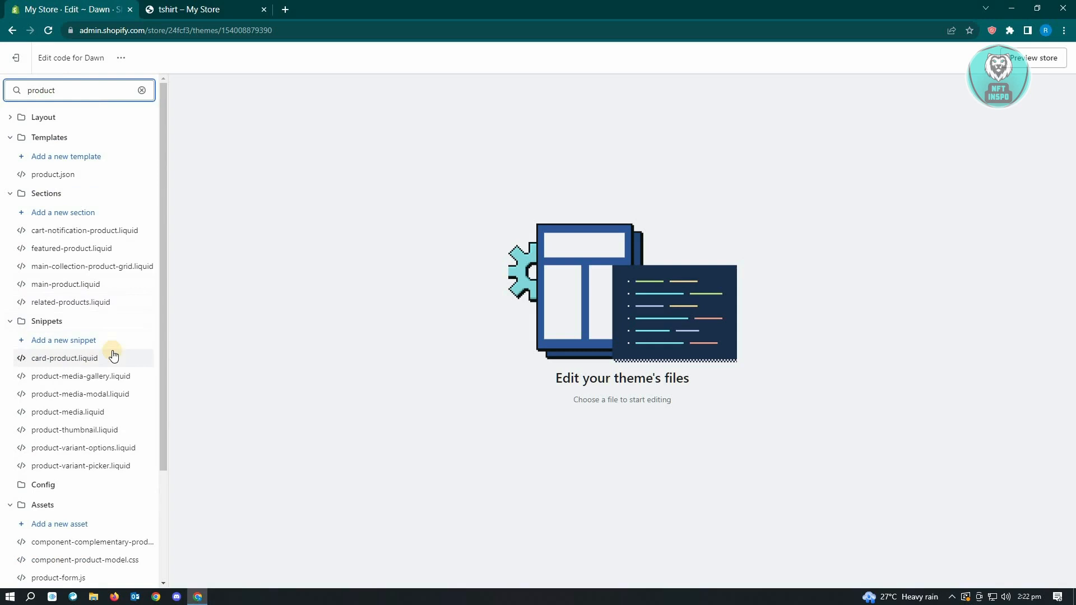
pyautogui.scroll(-3)
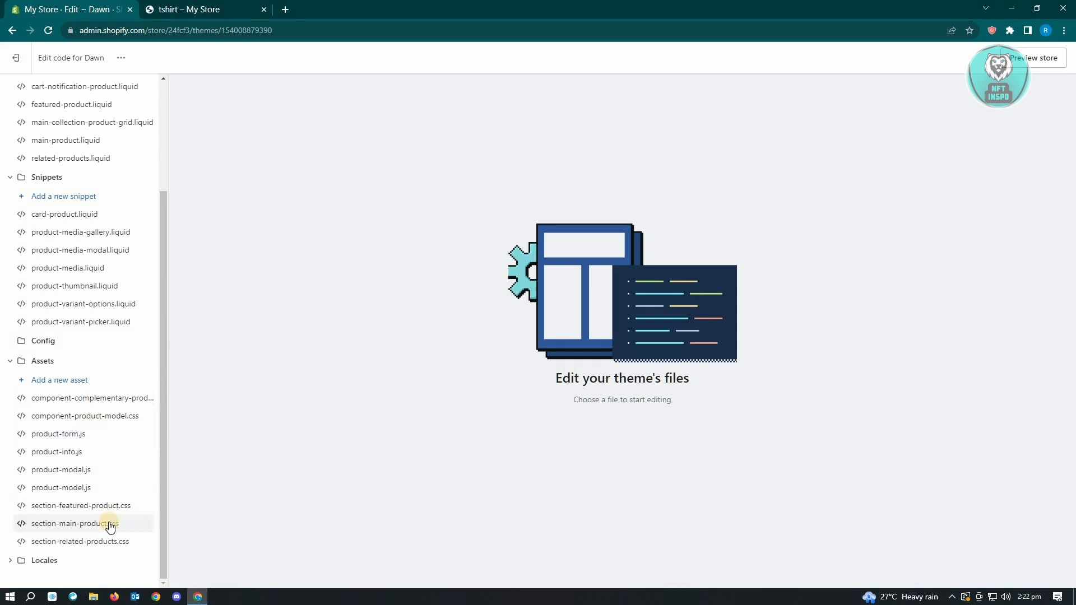
pyautogui.click(76, 523)
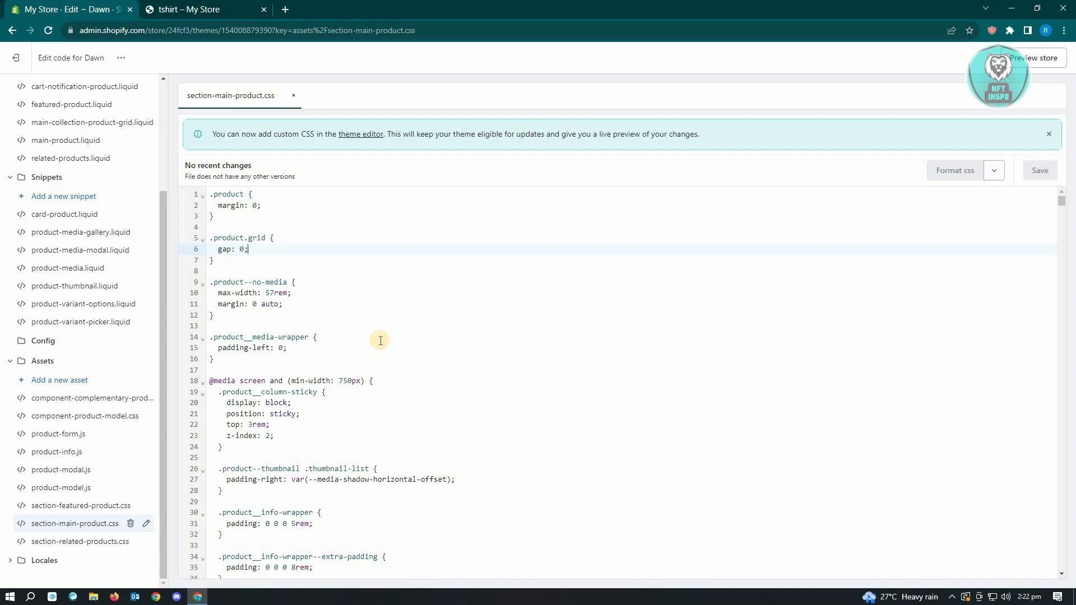
# Step: Find 'submit' in the stylesheet and place the cursor after margin-bottom in .product-form__submit
pyautogui.press('Ctrl+f')
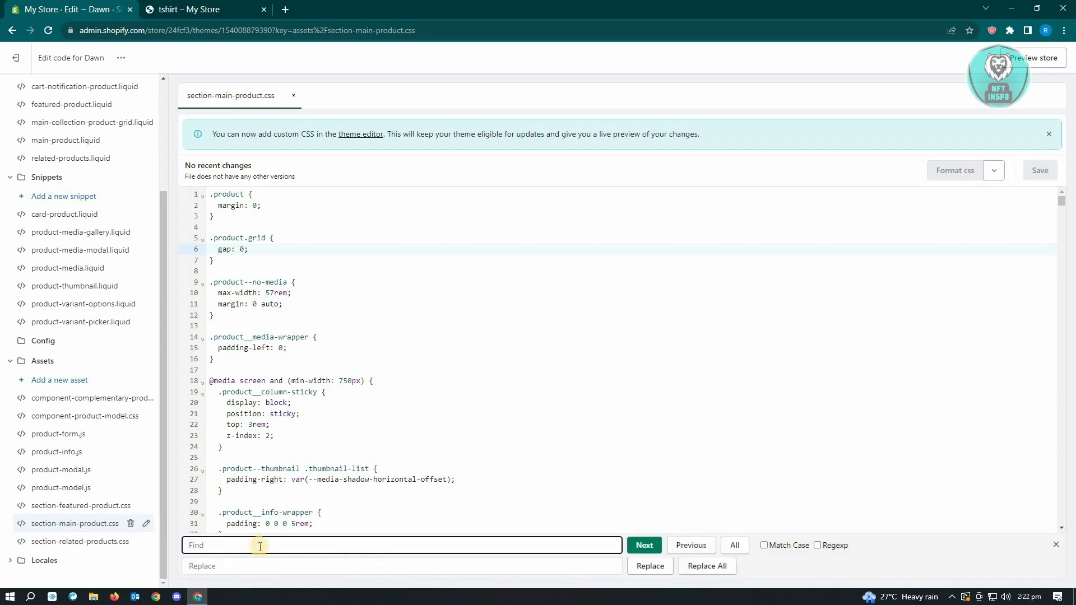
pyautogui.write('product-form_submit')
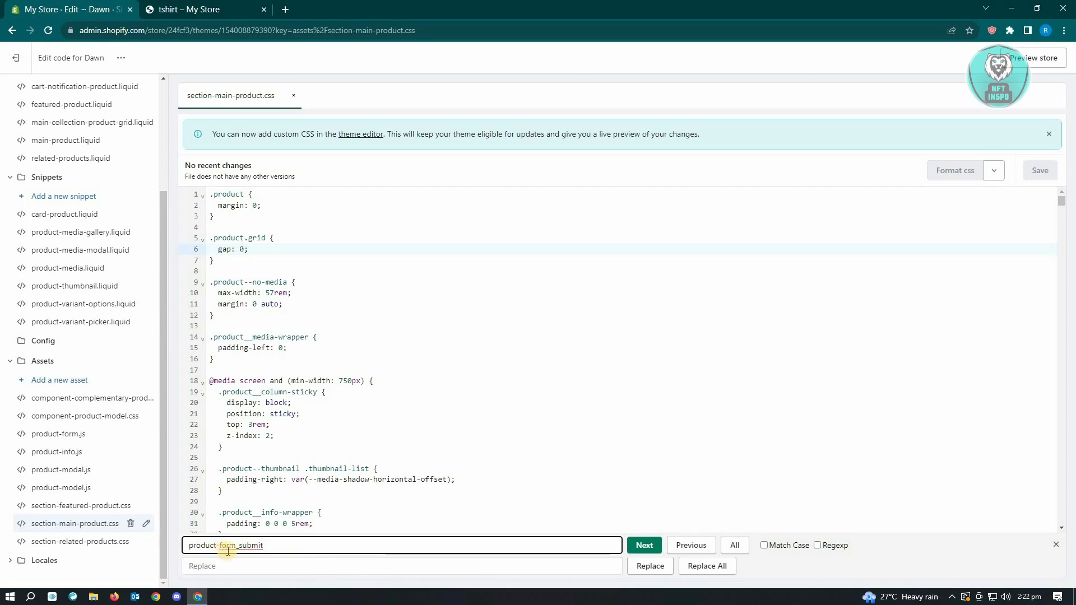
pyautogui.click(644, 545)
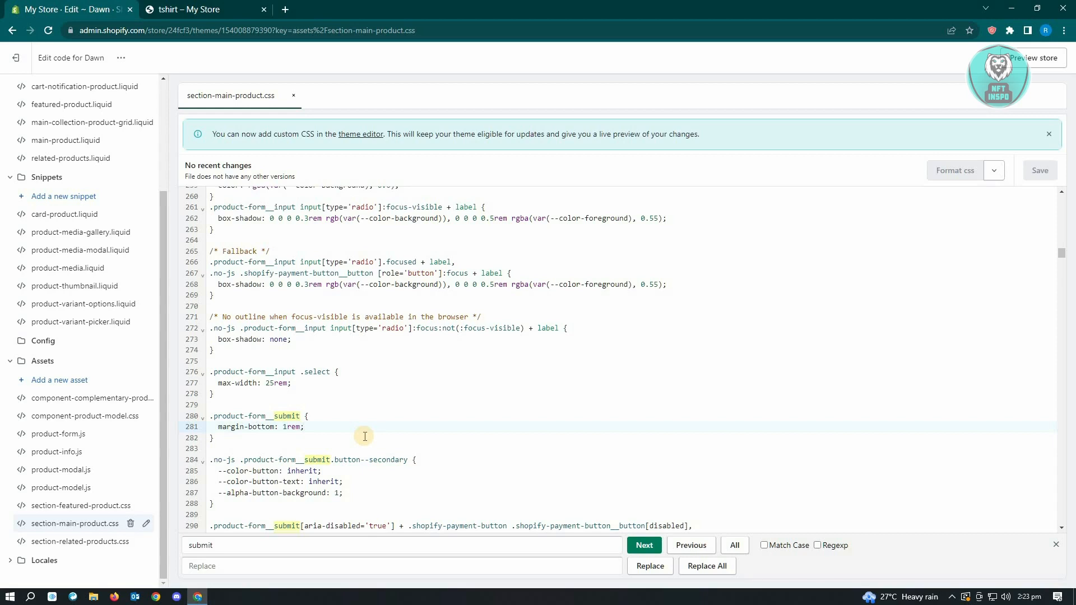
pyautogui.click(303, 426)
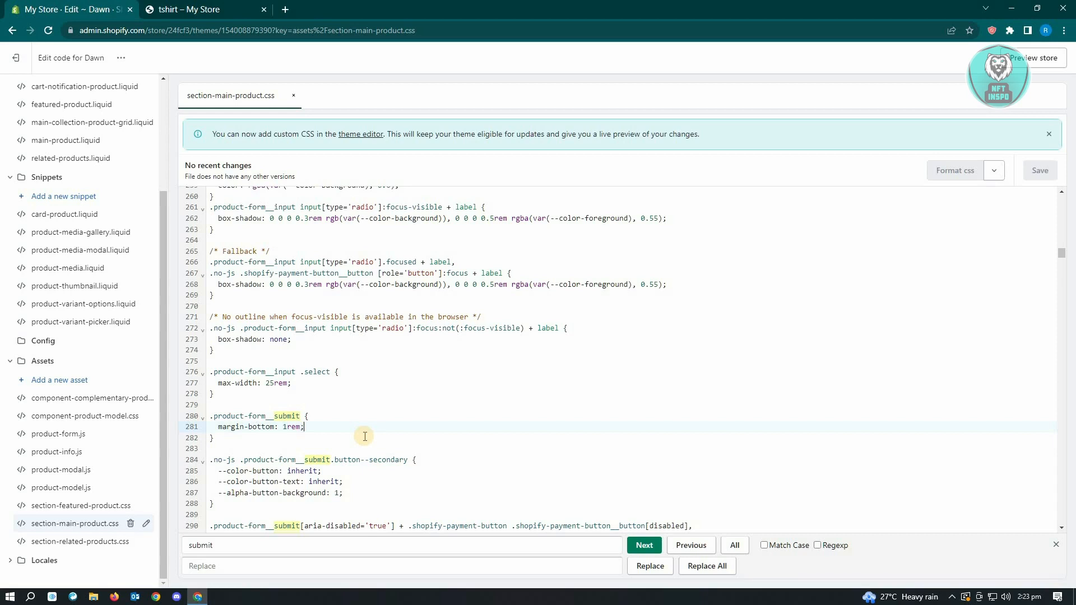
# Step: Add 'background: red;' to .product-form__submit and save section-main-product.css
pyautogui.write('background')
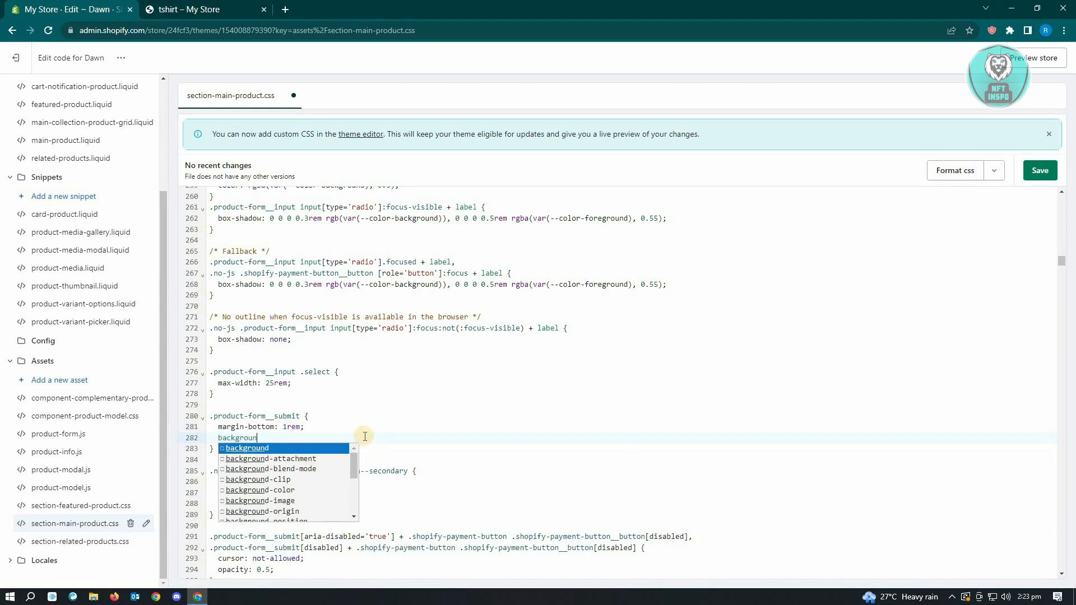
pyautogui.write(':')
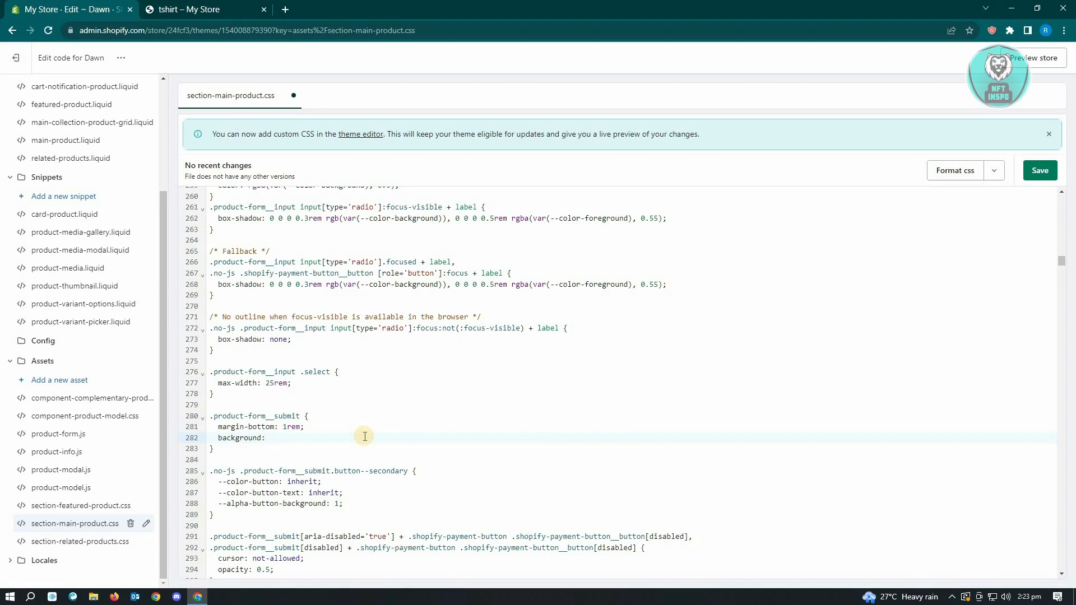
pyautogui.write('red;')
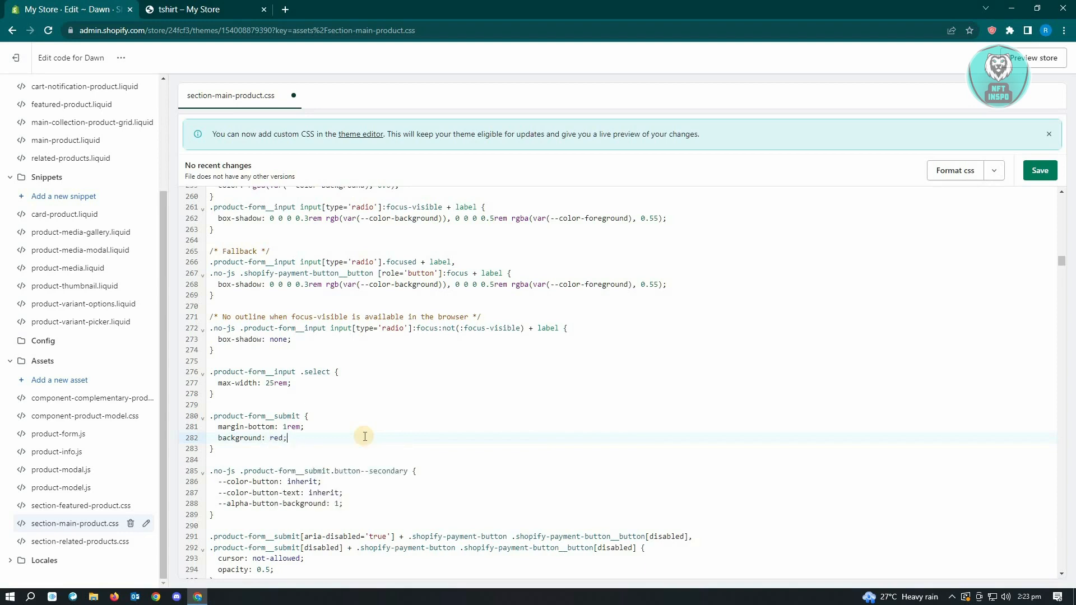
pyautogui.click(1040, 170)
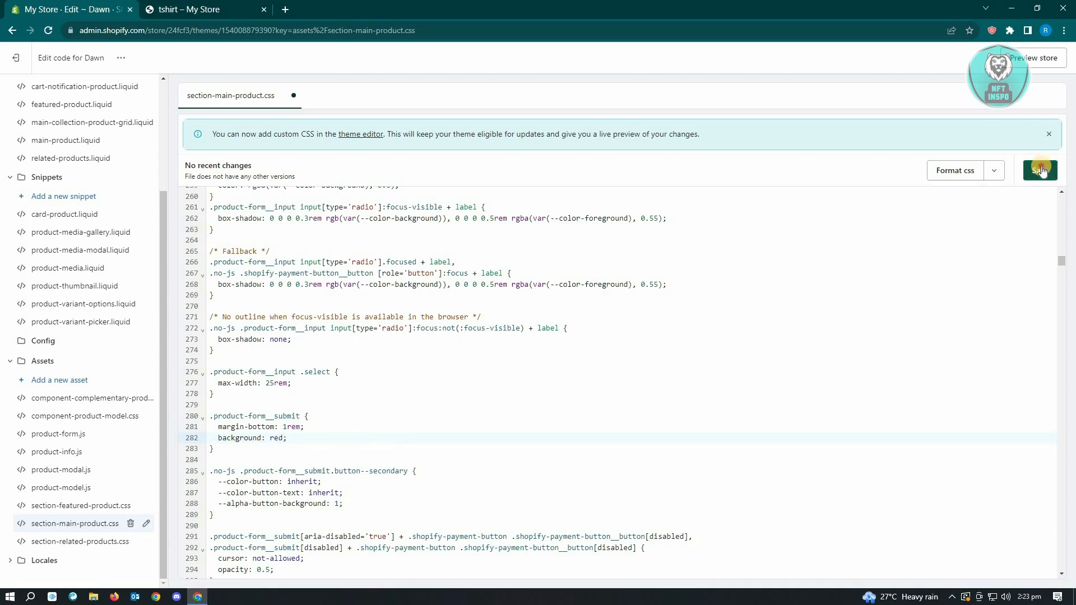
pyautogui.click(1039, 170)
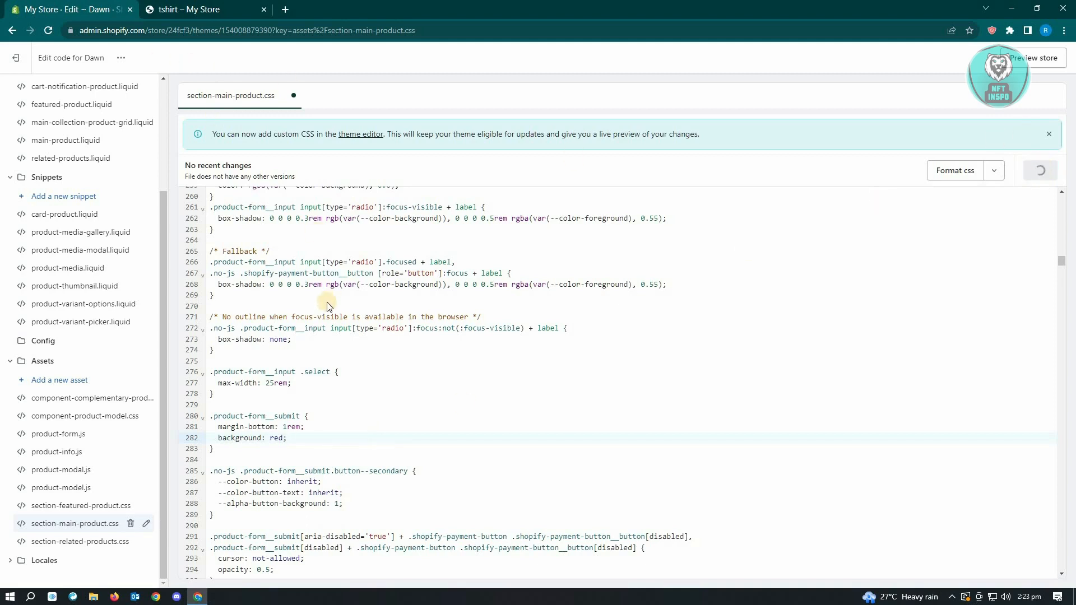
pyautogui.click(202, 9)
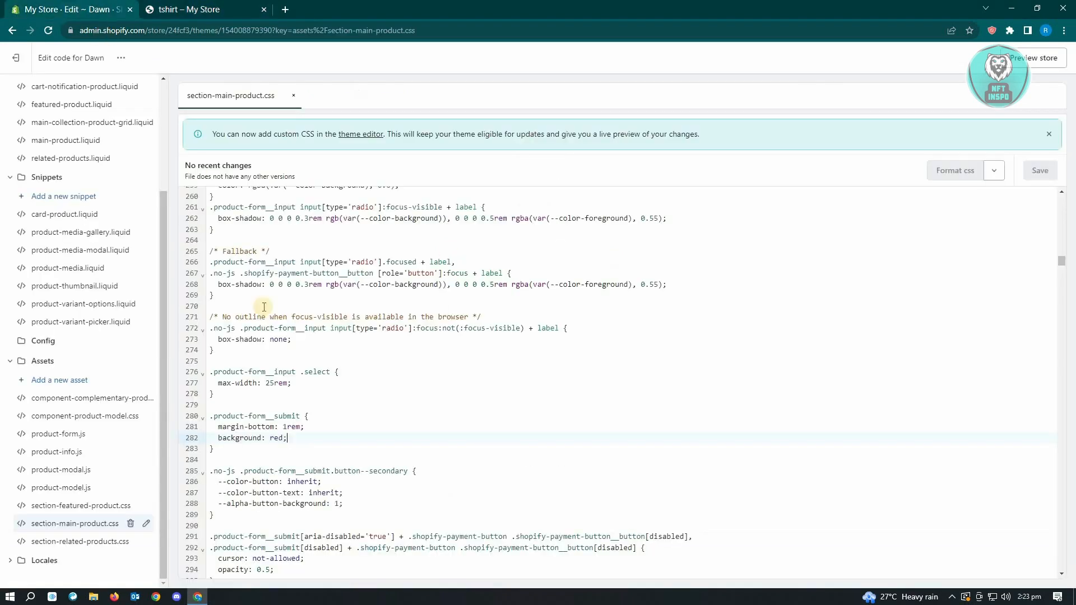
pyautogui.moveTo(330, 442)
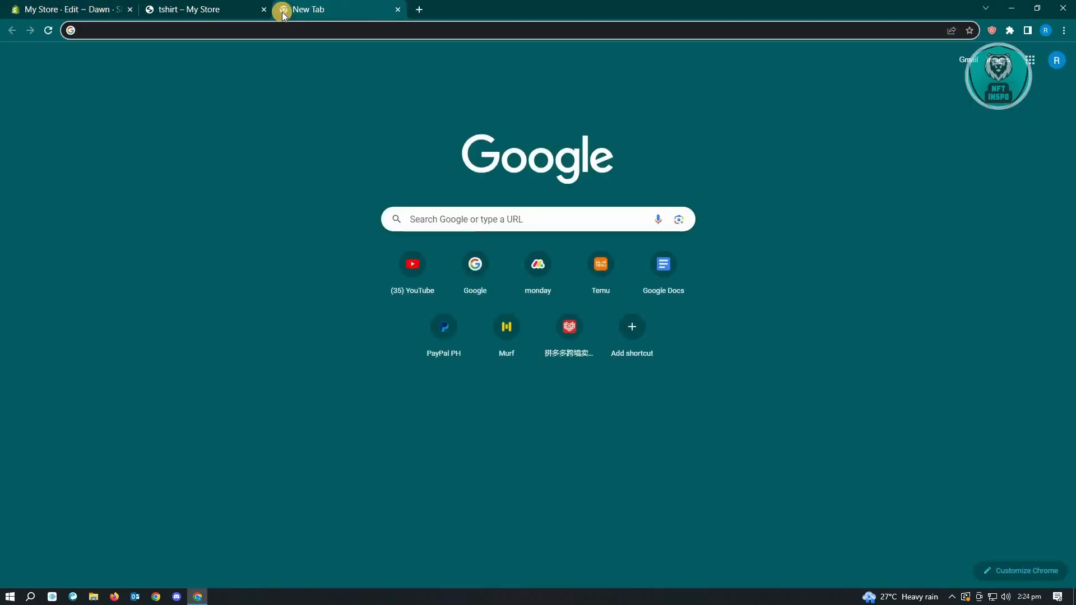
# Step: Search Google for a color picker and select the green hex code #34eb64
pyautogui.write('google.com')
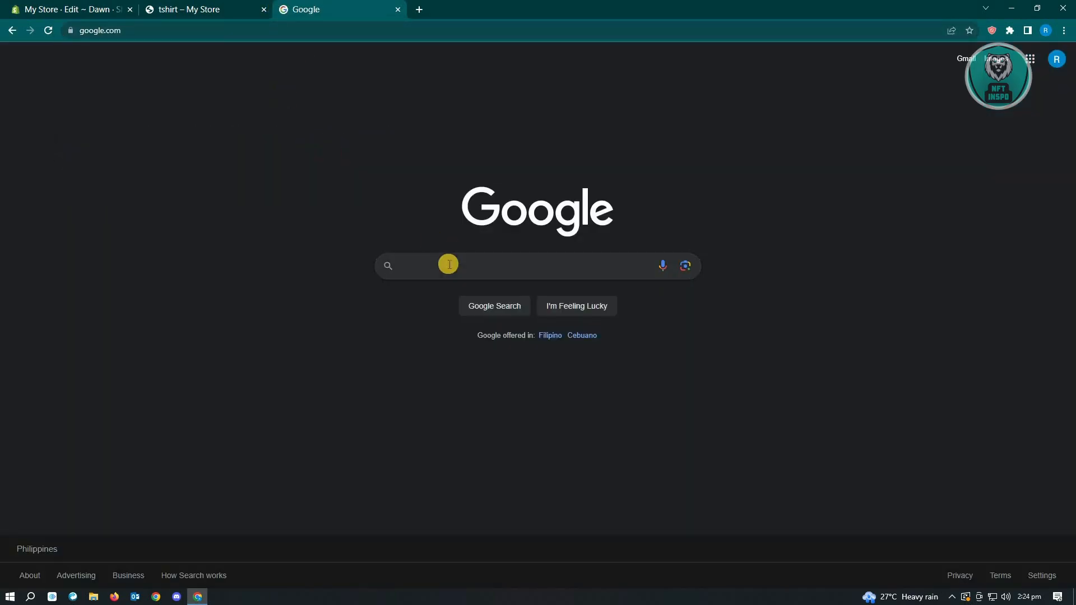
pyautogui.write('color p')
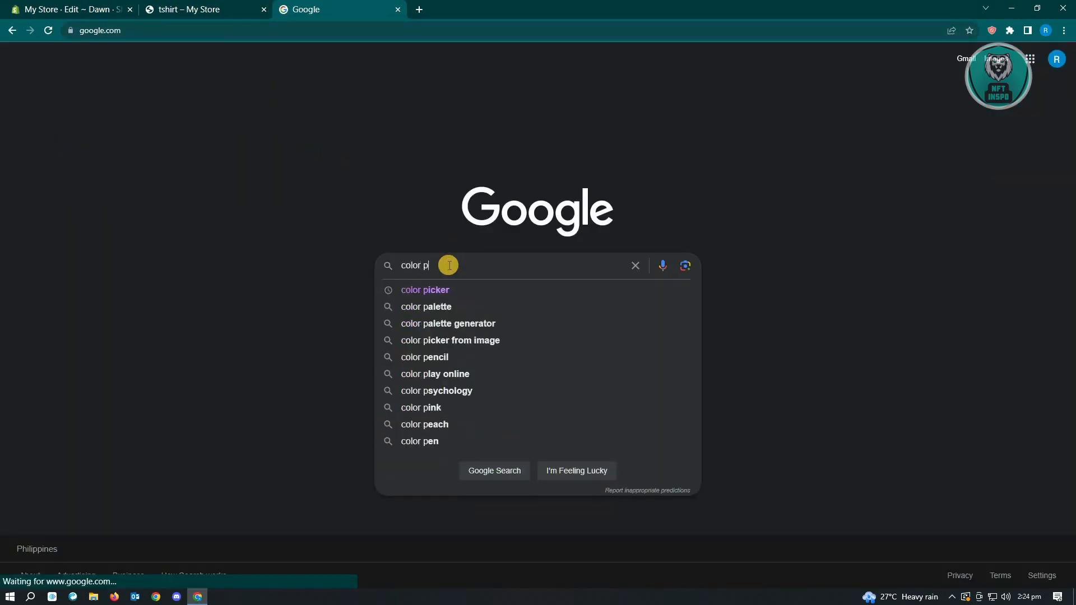
pyautogui.click(424, 289)
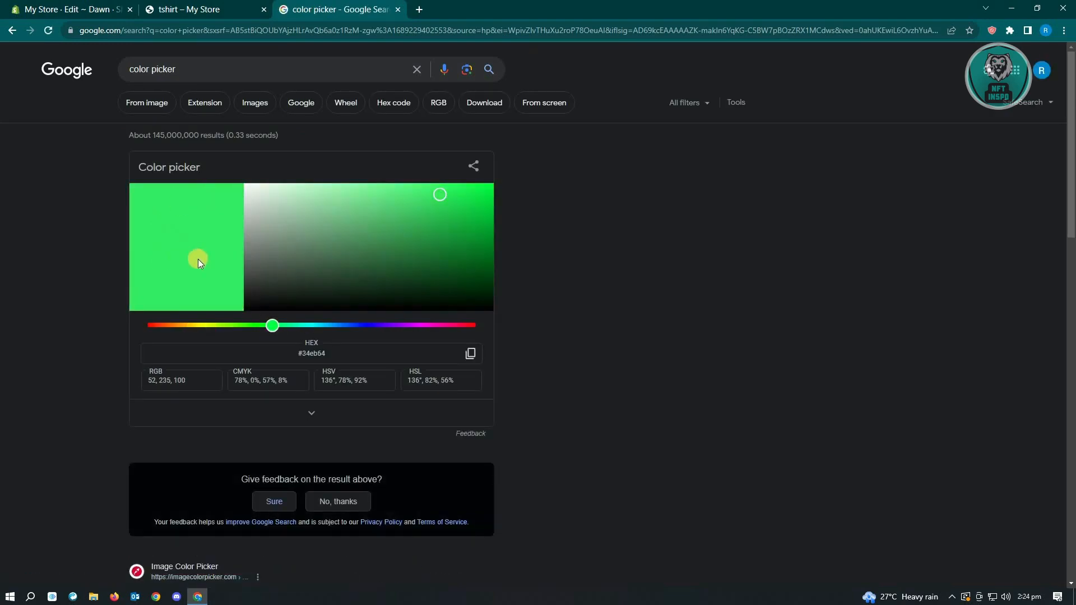
pyautogui.click(310, 352)
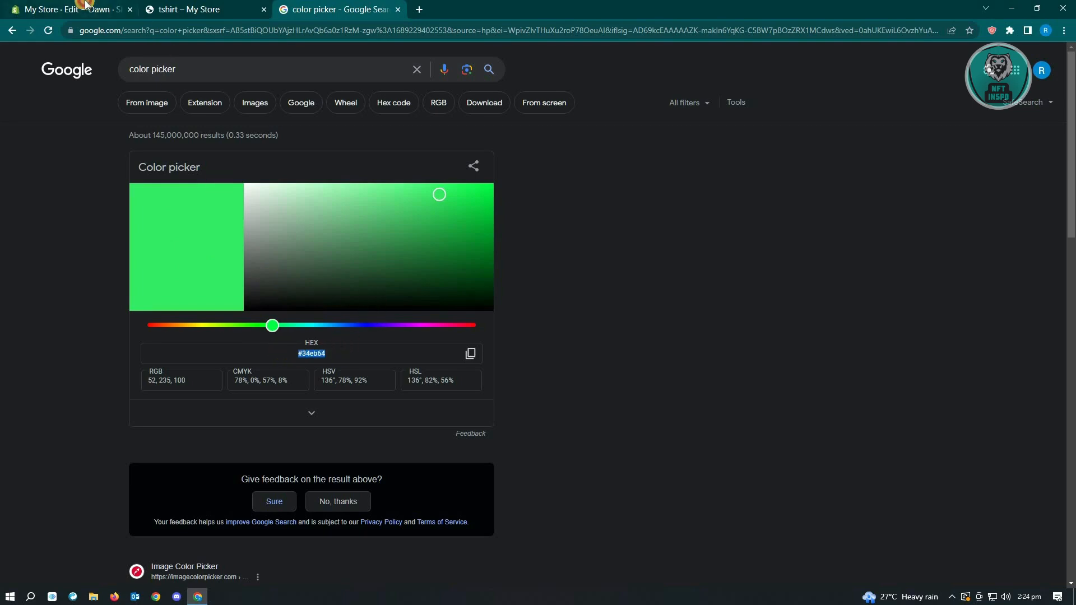
pyautogui.click(65, 9)
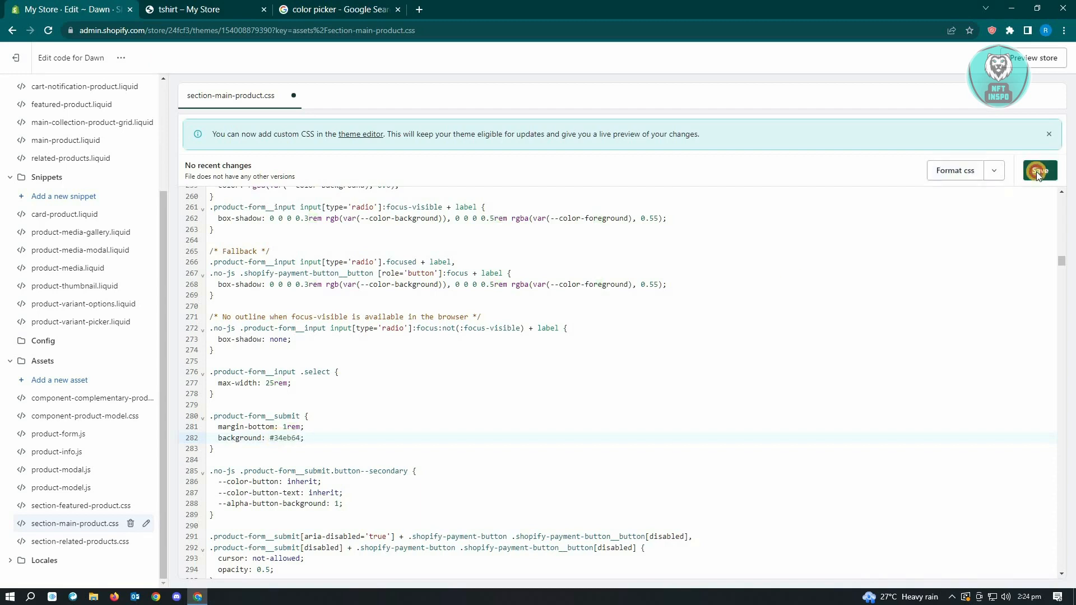
# Step: Save the #34eb64 background and reload the tshirt product page in the storefront
pyautogui.click(199, 9)
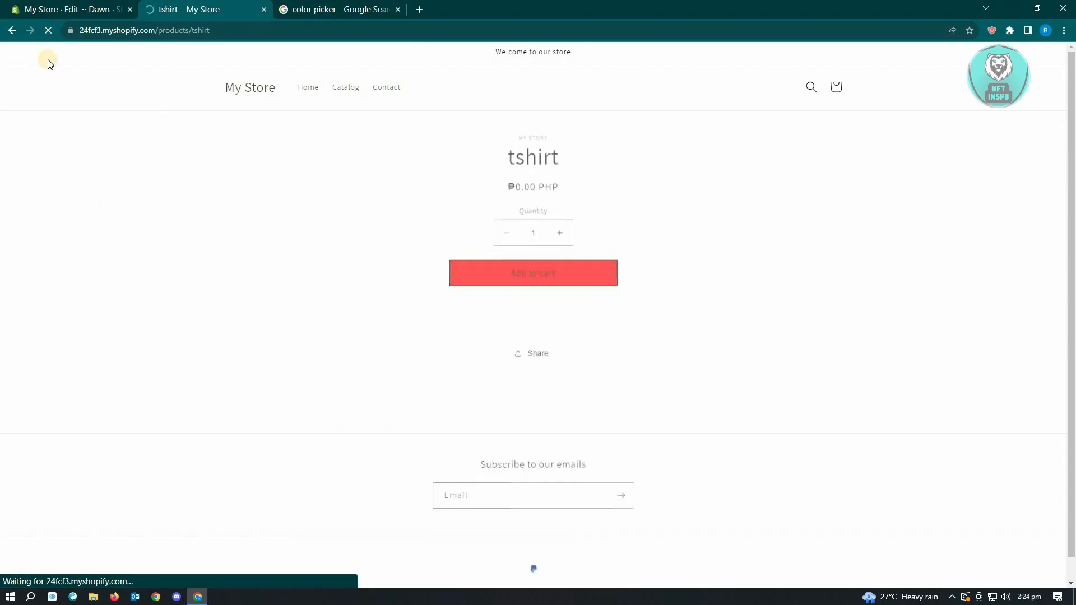
pyautogui.click(69, 9)
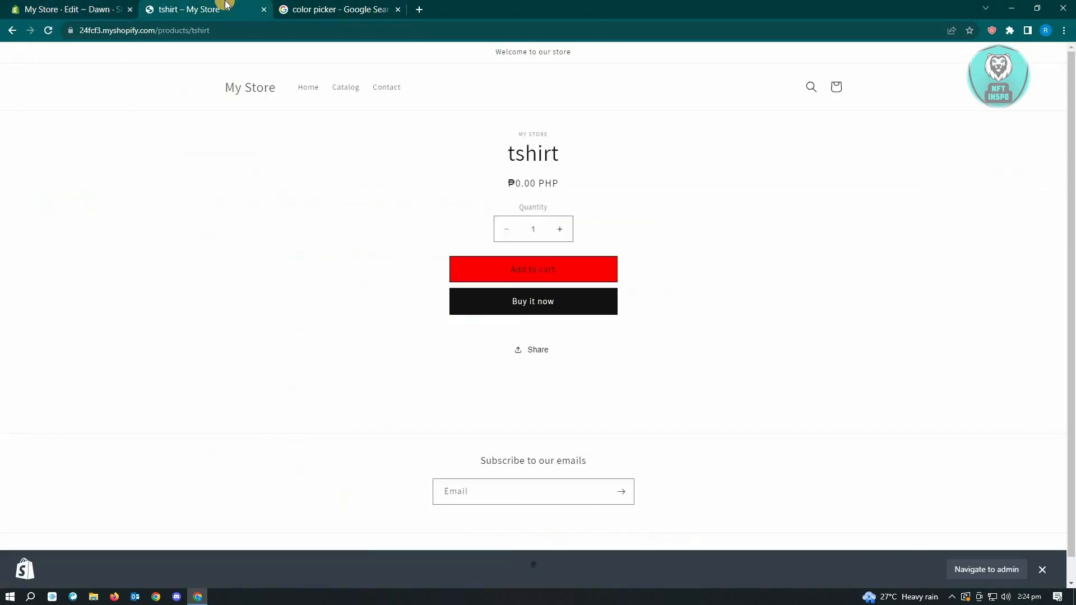
pyautogui.click(47, 30)
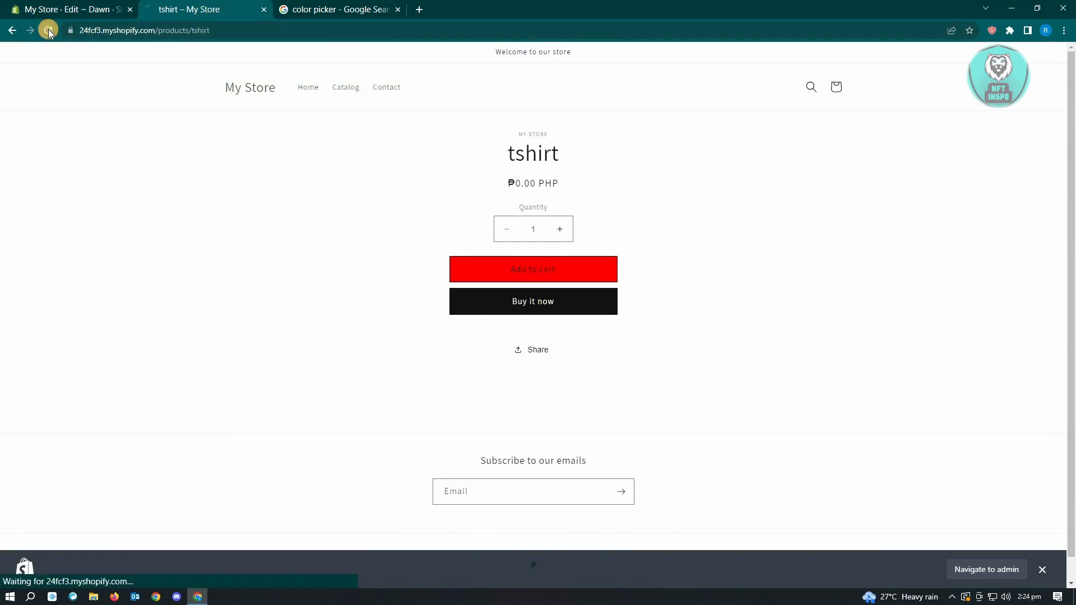